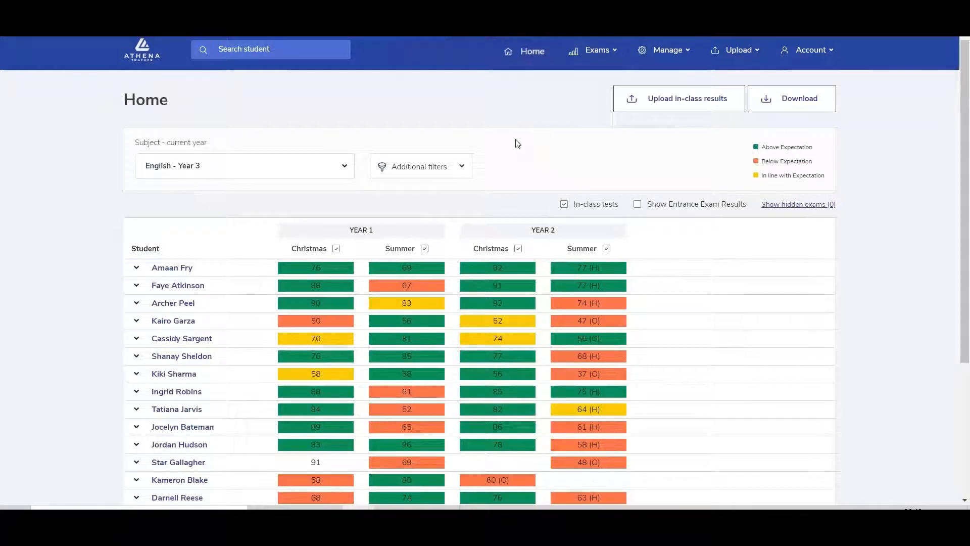
pyautogui.moveTo(523, 137)
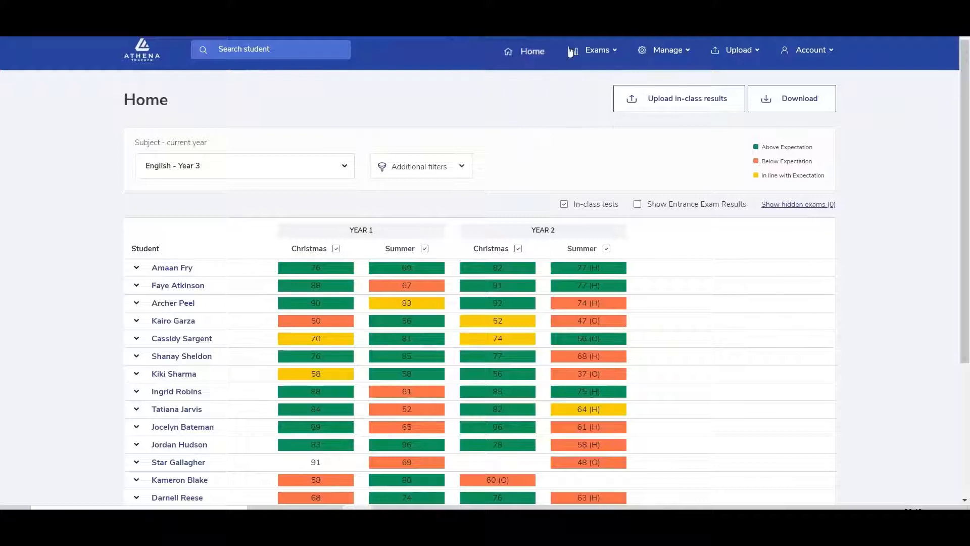
# Step: Go to Manage > Set student targets to begin setting English Year 6 target grades
pyautogui.click(596, 50)
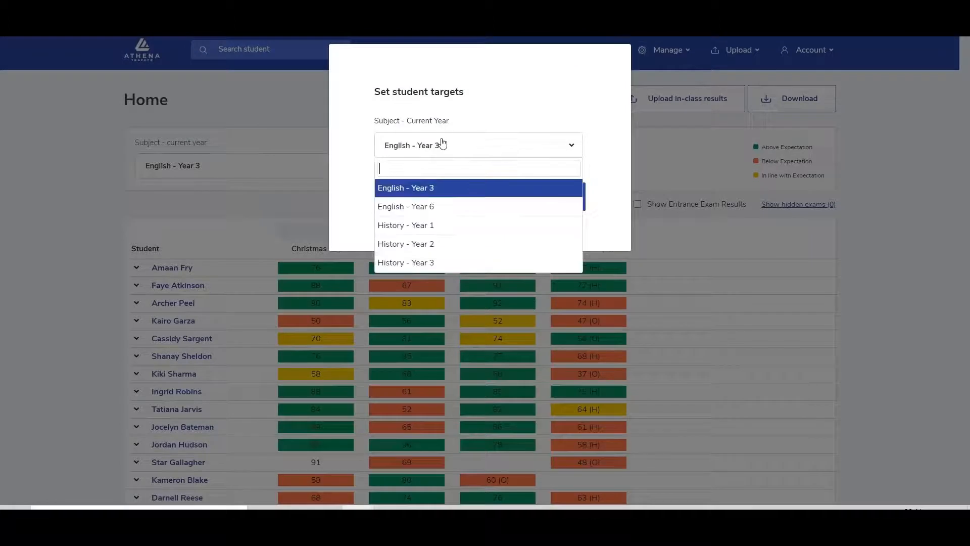
pyautogui.moveTo(405, 206)
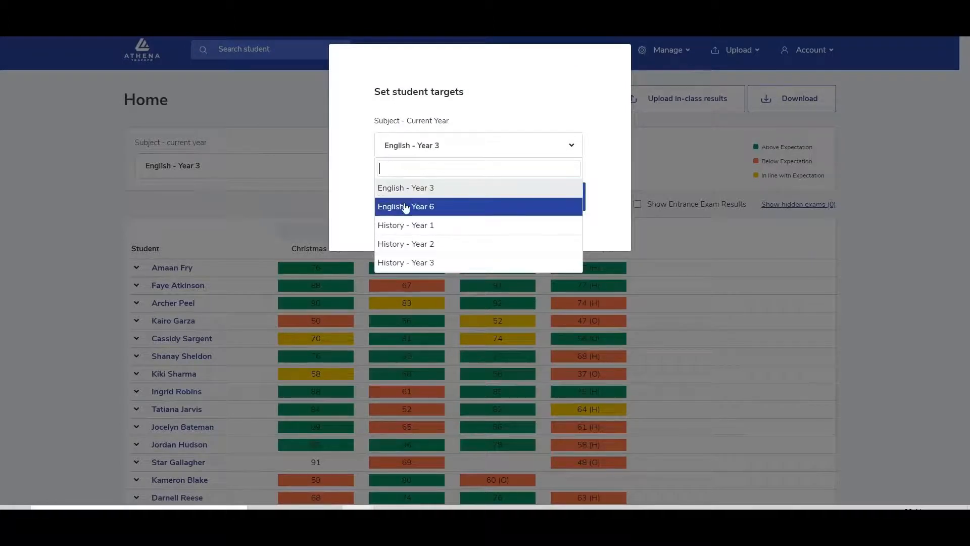
pyautogui.moveTo(476, 207)
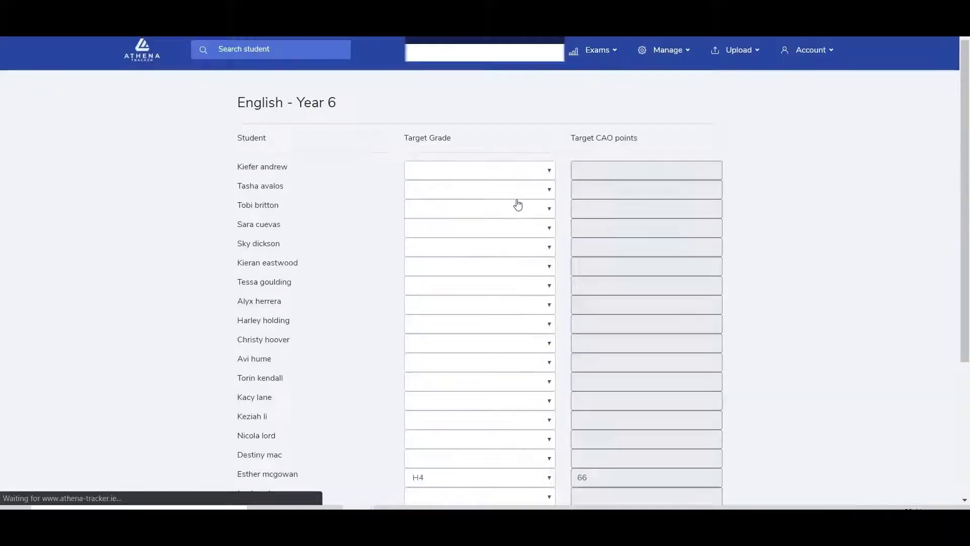
# Step: Assign English Year 6 students target grades H1, O2, H3 and H3
pyautogui.click(480, 170)
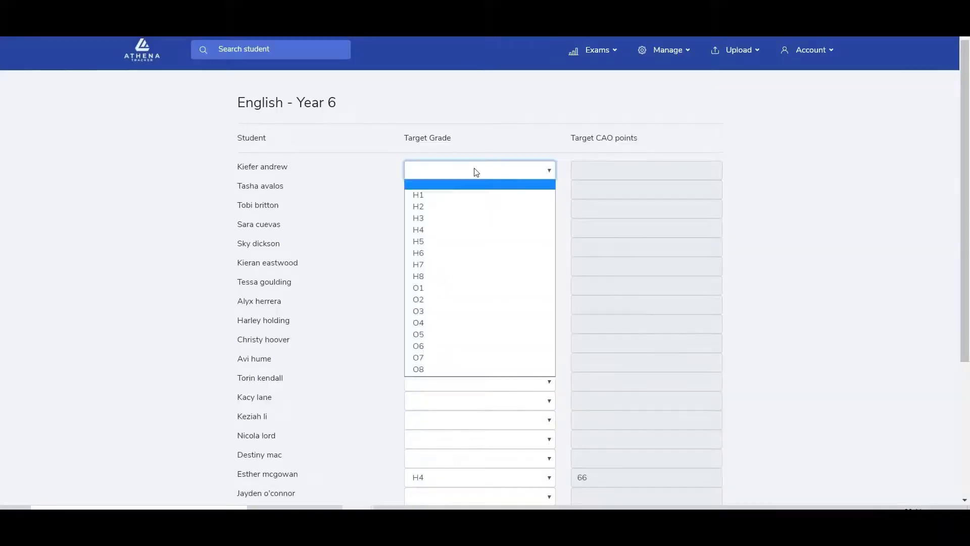
pyautogui.click(419, 195)
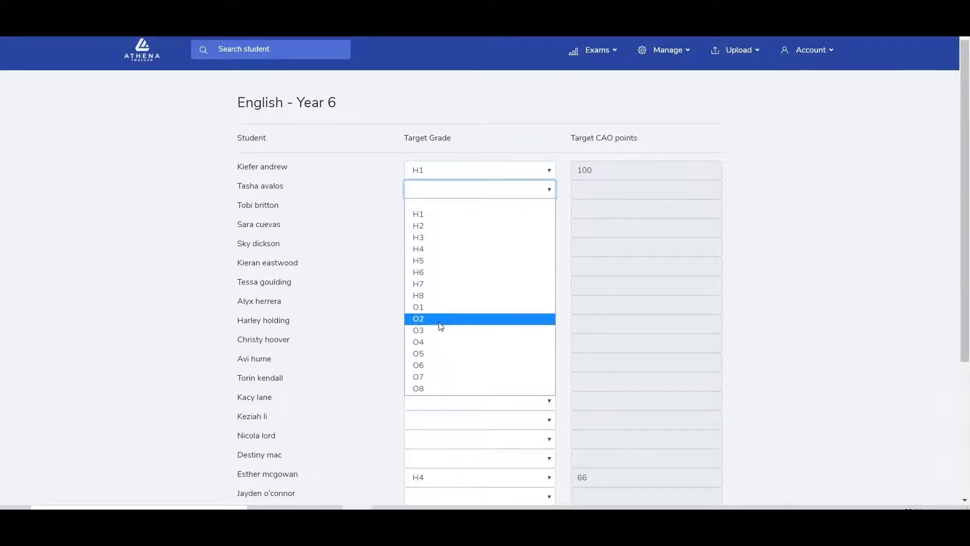
pyautogui.click(418, 318)
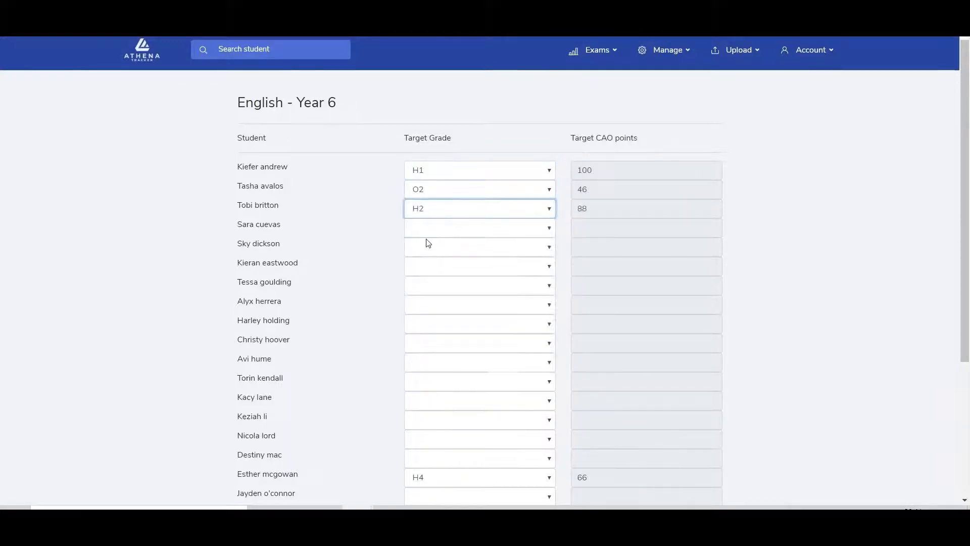
pyautogui.click(479, 227)
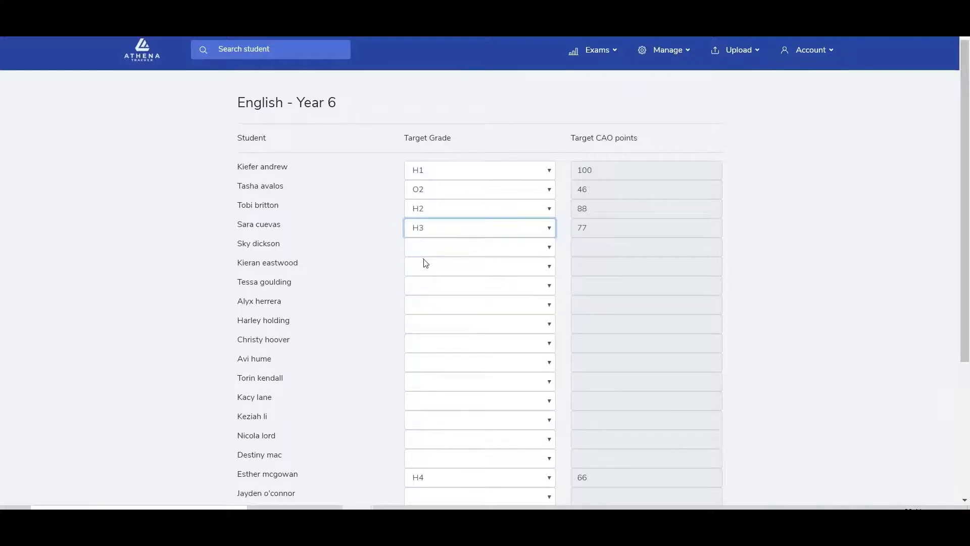
pyautogui.click(479, 267)
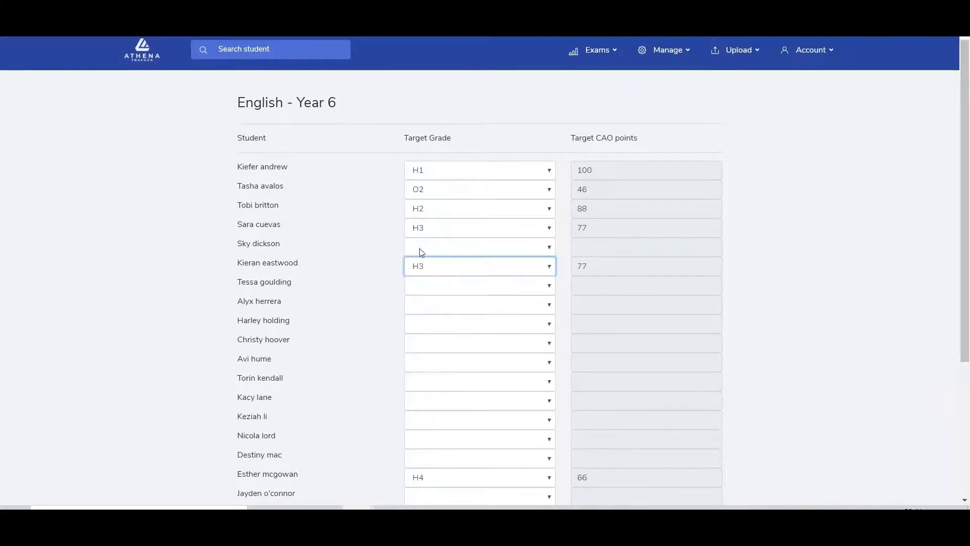
pyautogui.click(536, 50)
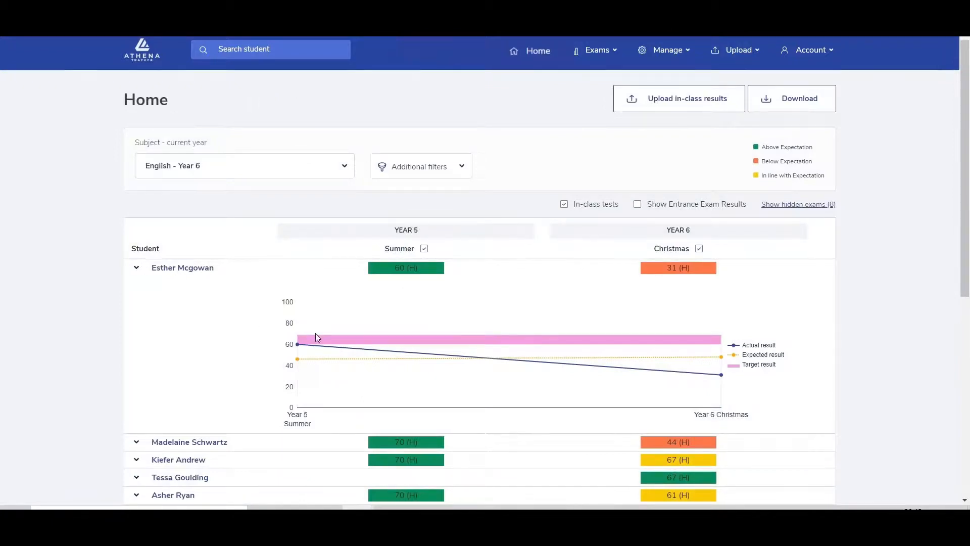
pyautogui.moveTo(355, 312)
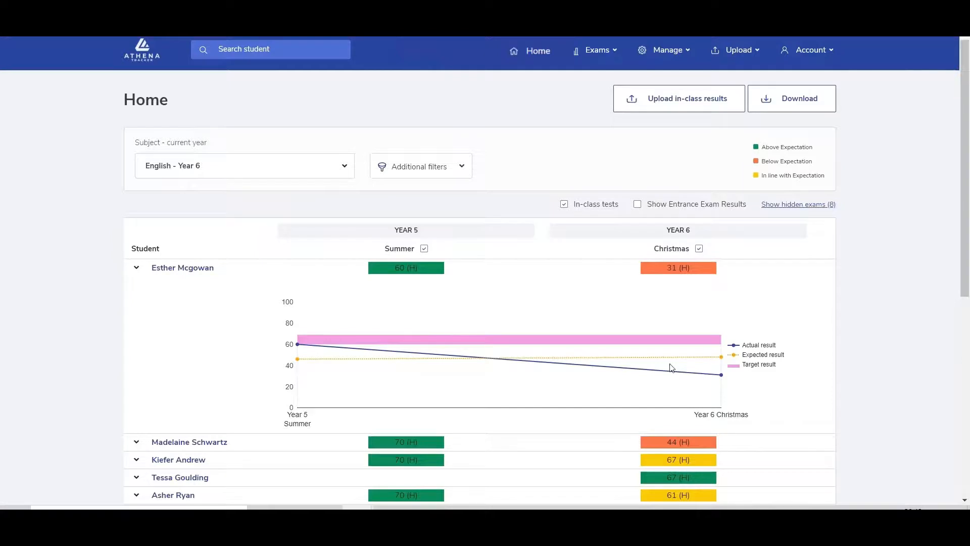
pyautogui.moveTo(529, 168)
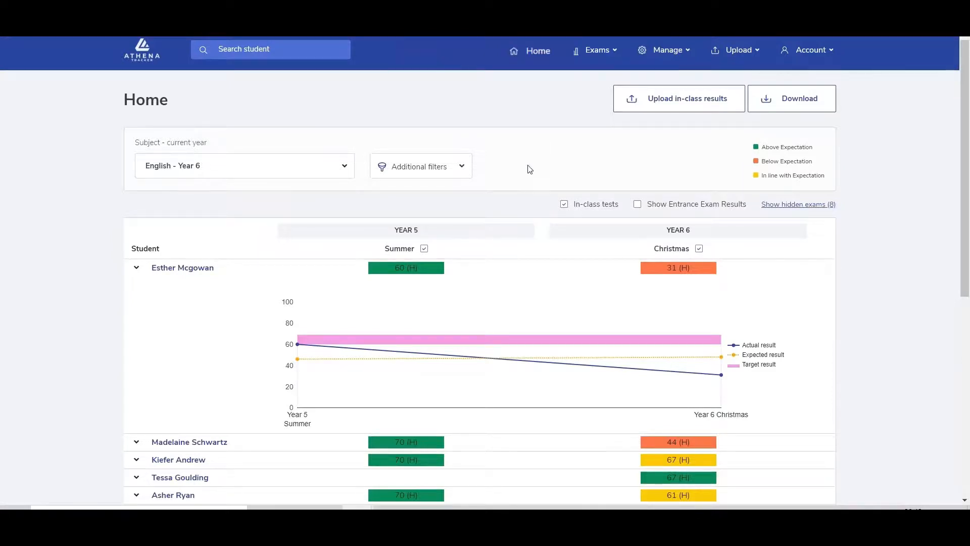
pyautogui.moveTo(530, 415)
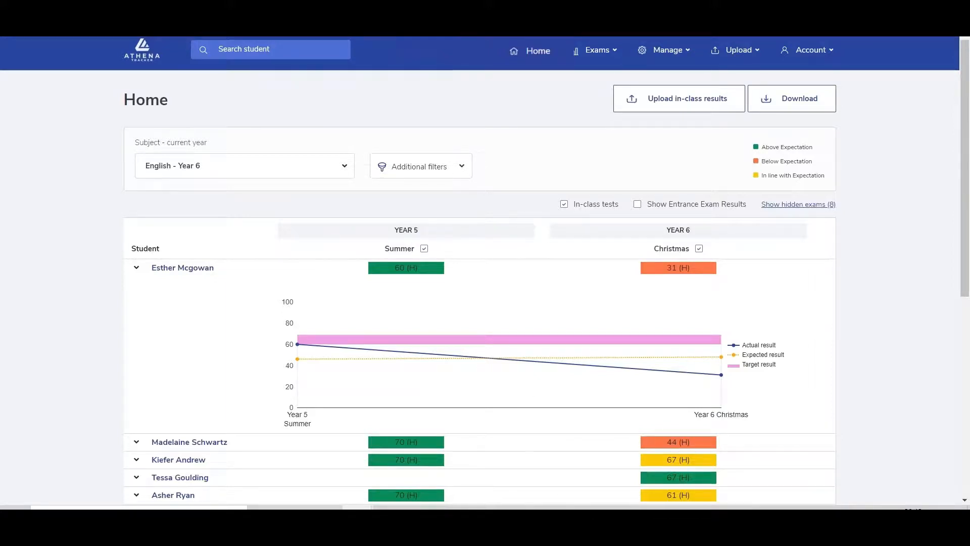
pyautogui.click(181, 267)
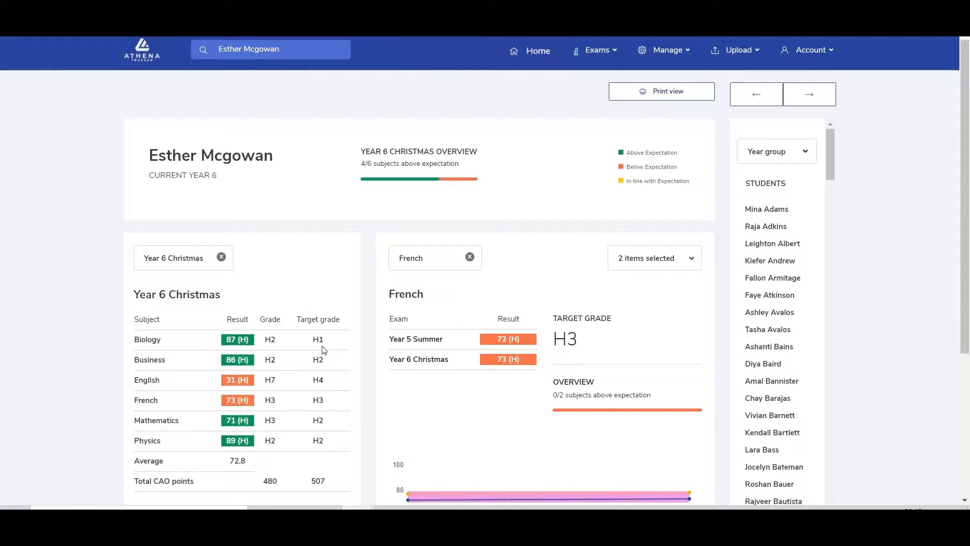
pyautogui.moveTo(328, 484)
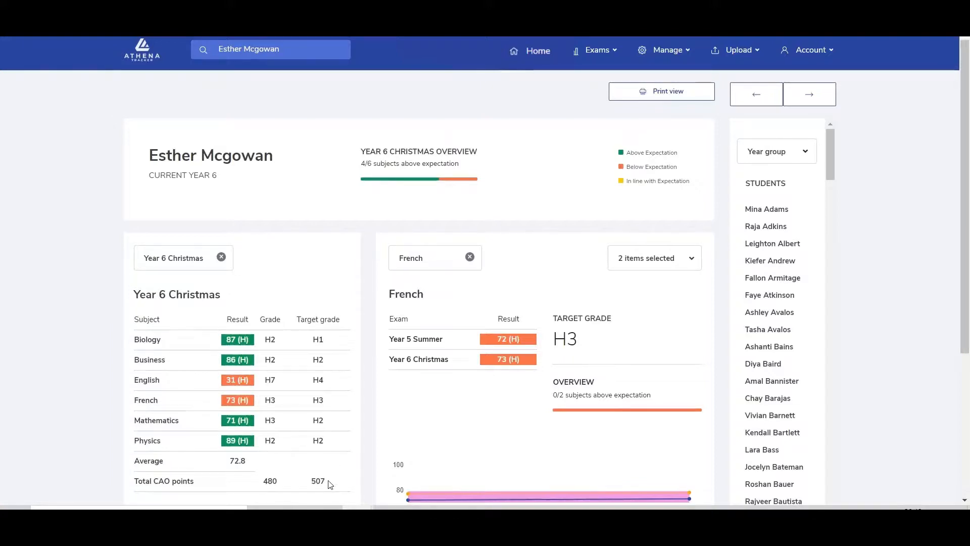
pyautogui.moveTo(306, 485)
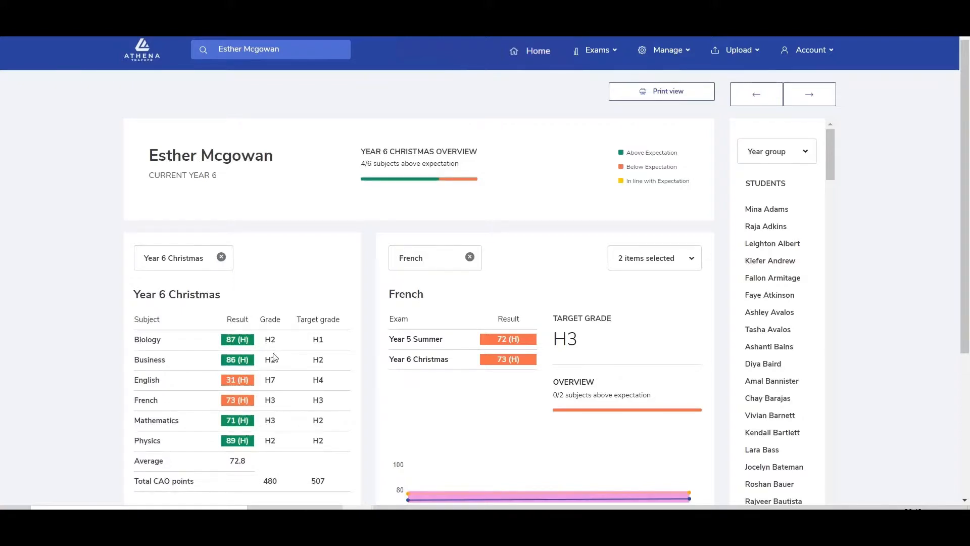
pyautogui.moveTo(278, 475)
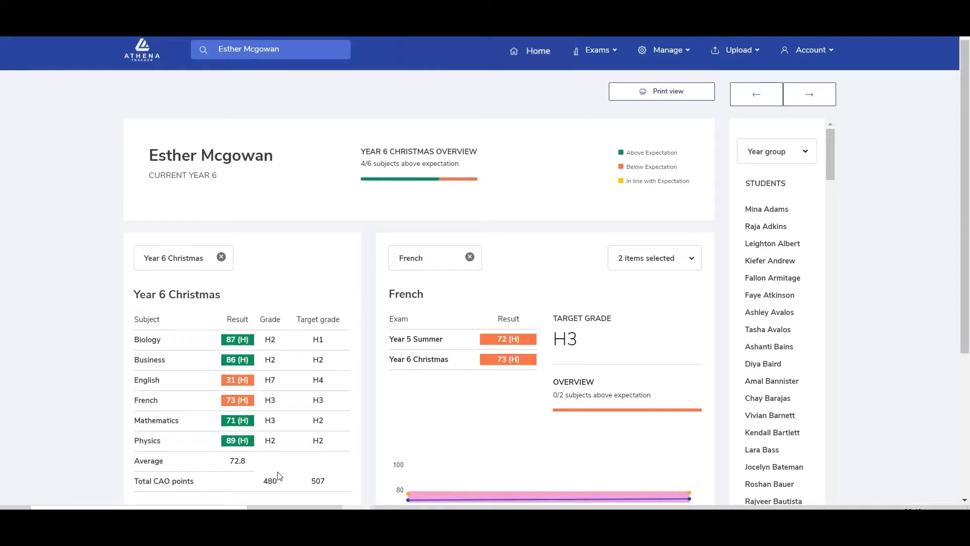
pyautogui.doubleClick(267, 480)
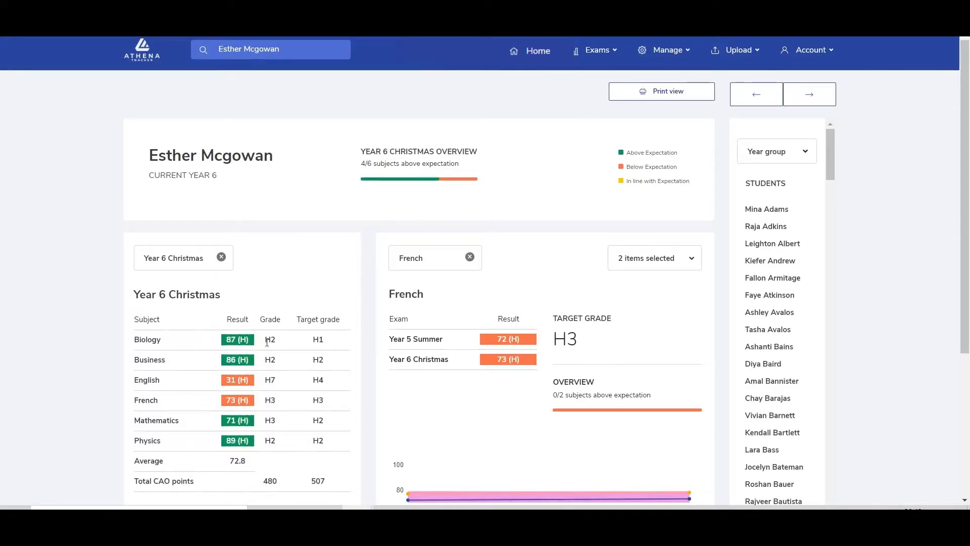
pyautogui.scroll(3)
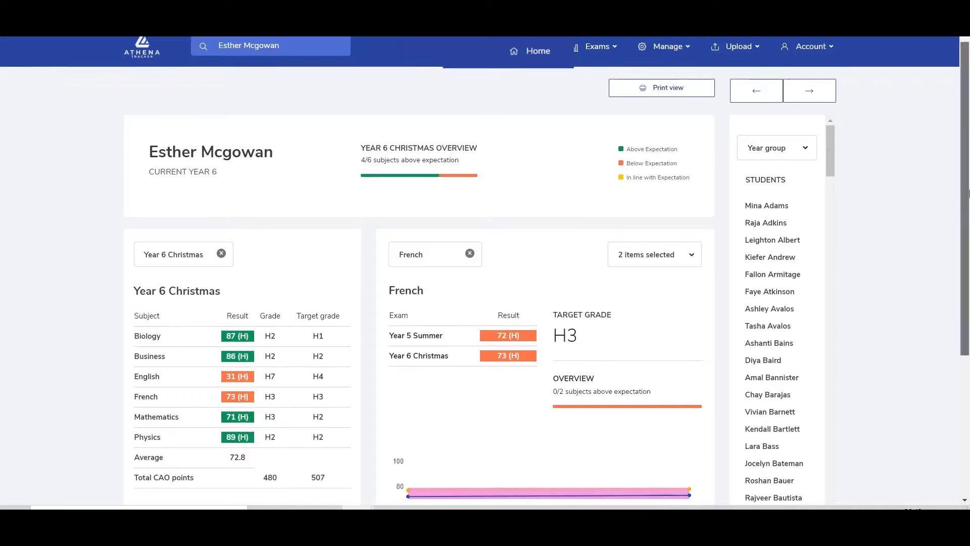
pyautogui.scroll(-3)
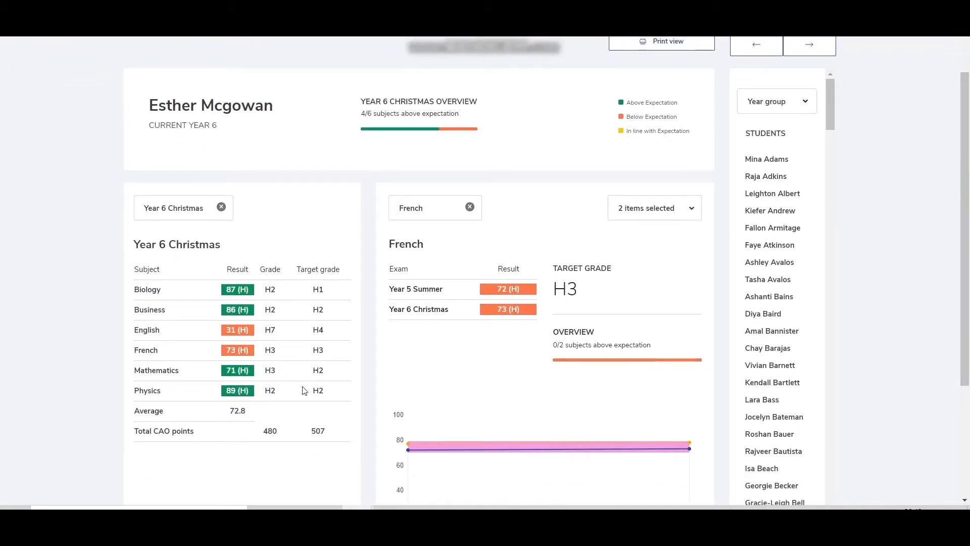
pyautogui.moveTo(309, 440)
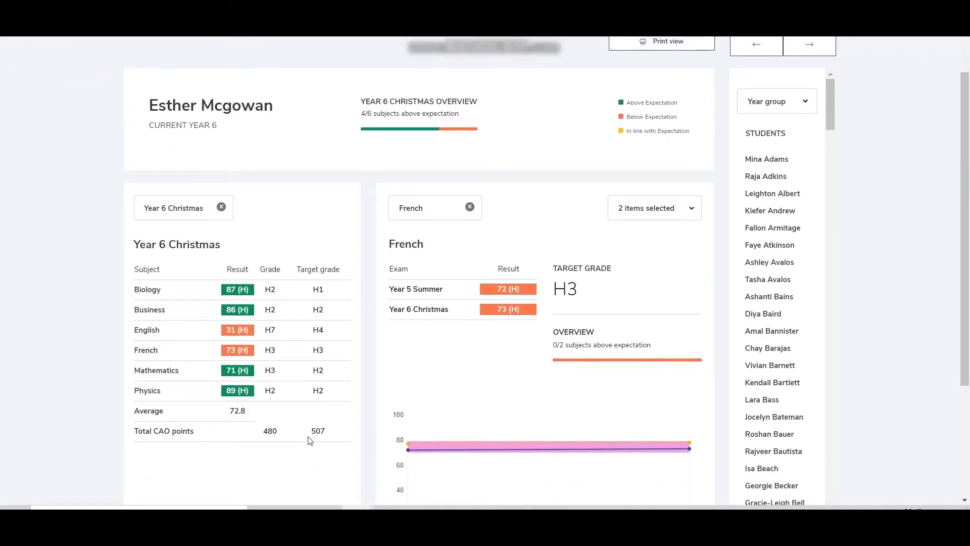
# Step: Switch the profile to Year 5 Summer results, totalling 477 of 507 CAO points
pyautogui.click(180, 207)
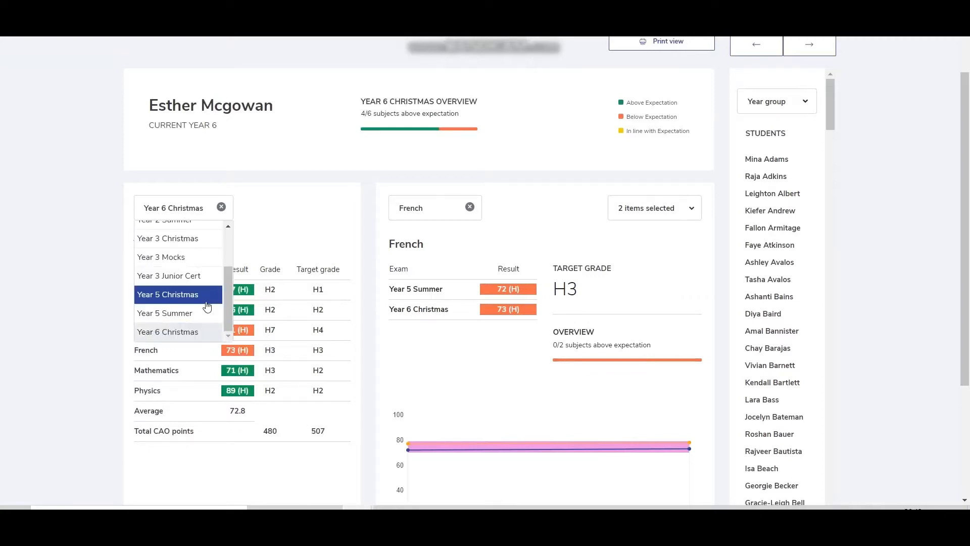
pyautogui.click(165, 312)
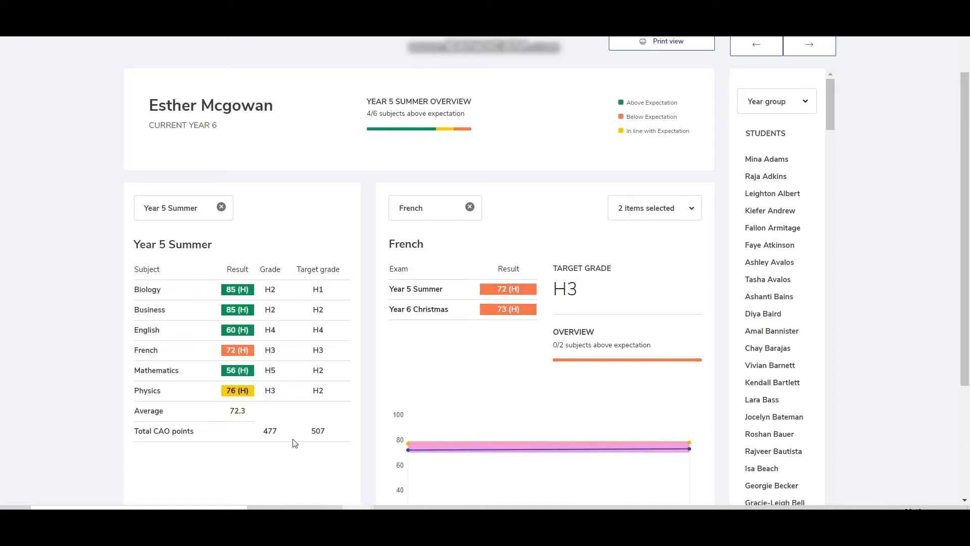
pyautogui.moveTo(344, 427)
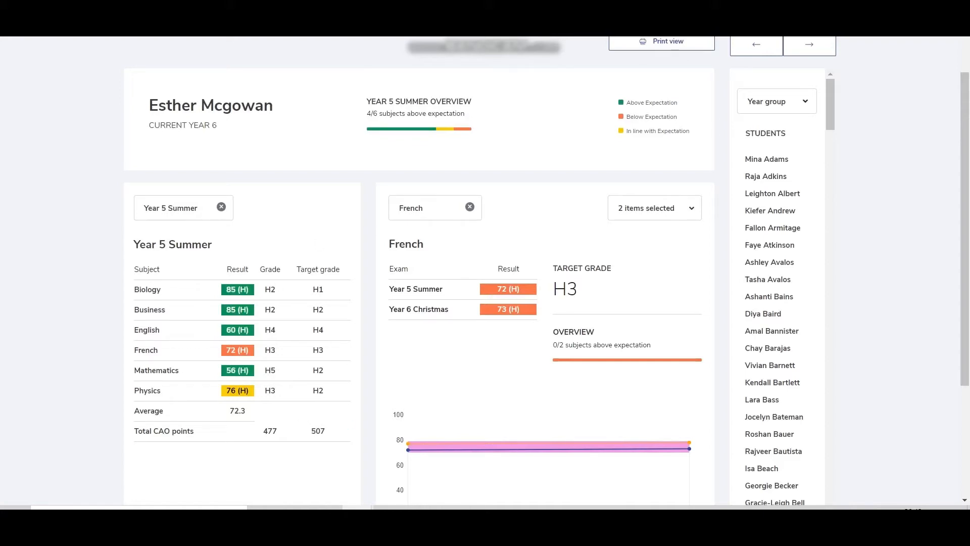
pyautogui.moveTo(478, 199)
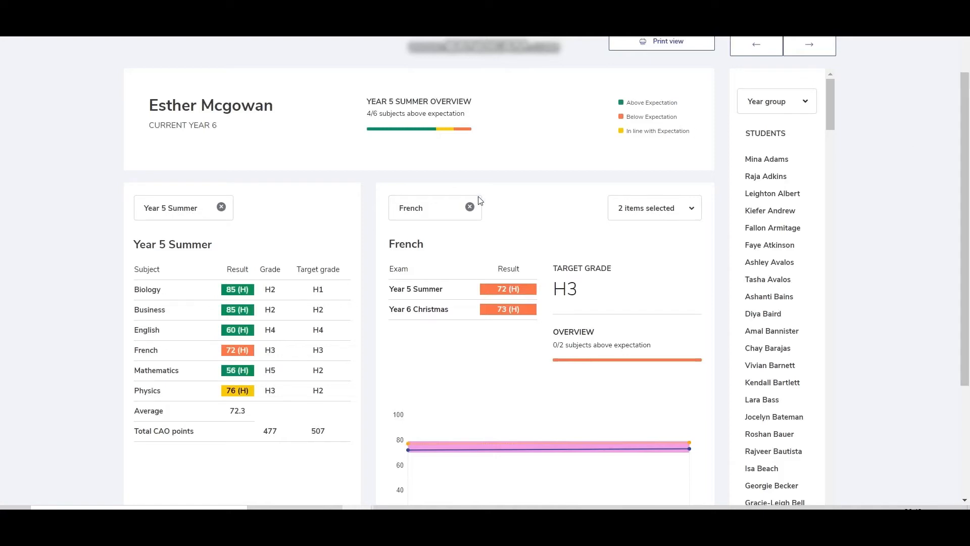
pyautogui.click(433, 207)
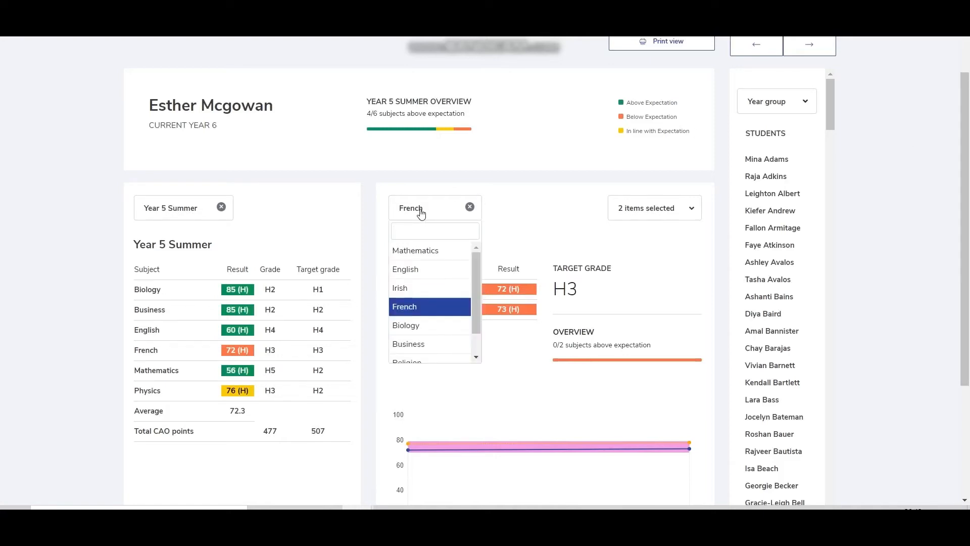